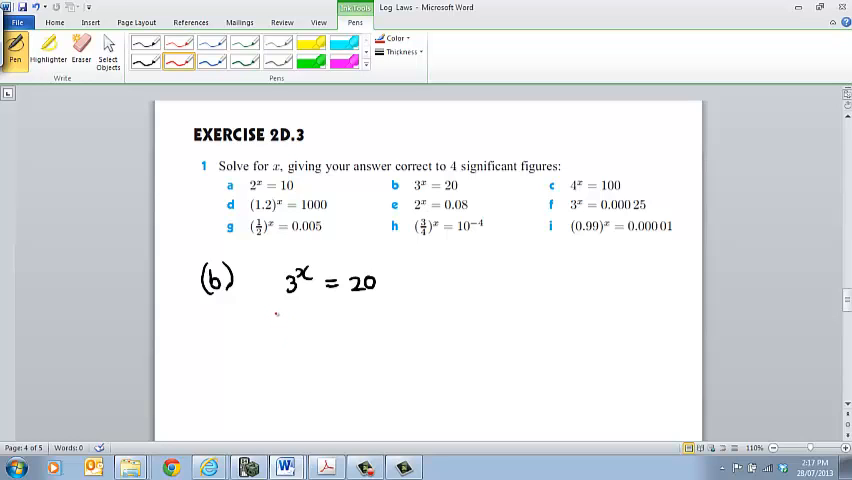
# Handwrite log 3^x = log 20 in red under part (b).
pyautogui.moveTo(276, 320); pyautogui.dragTo(320, 340)
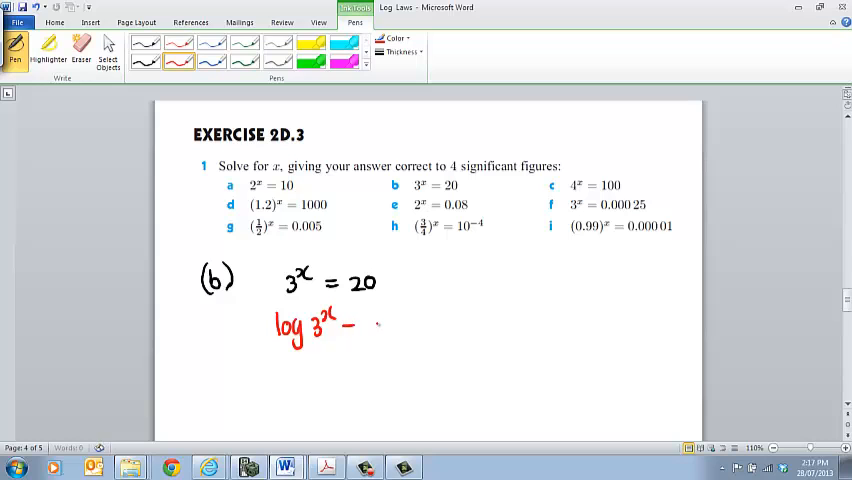
pyautogui.moveTo(356, 324); pyautogui.dragTo(396, 330)
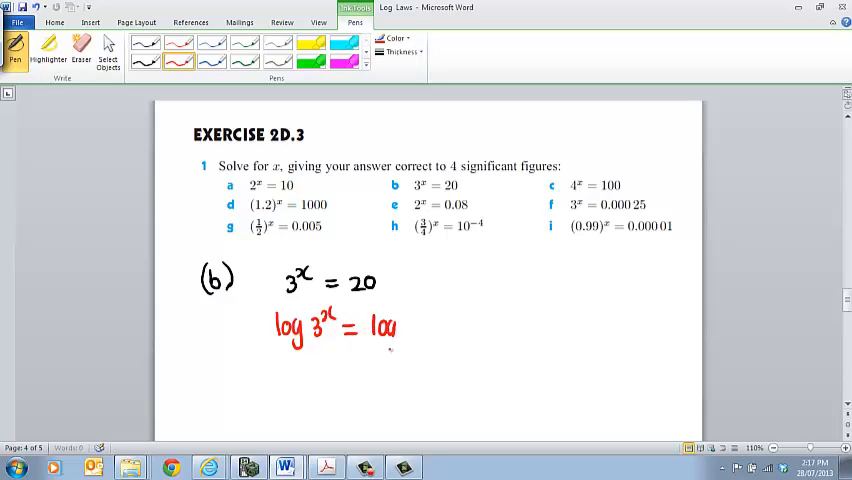
pyautogui.moveTo(384, 330); pyautogui.dragTo(420, 330)
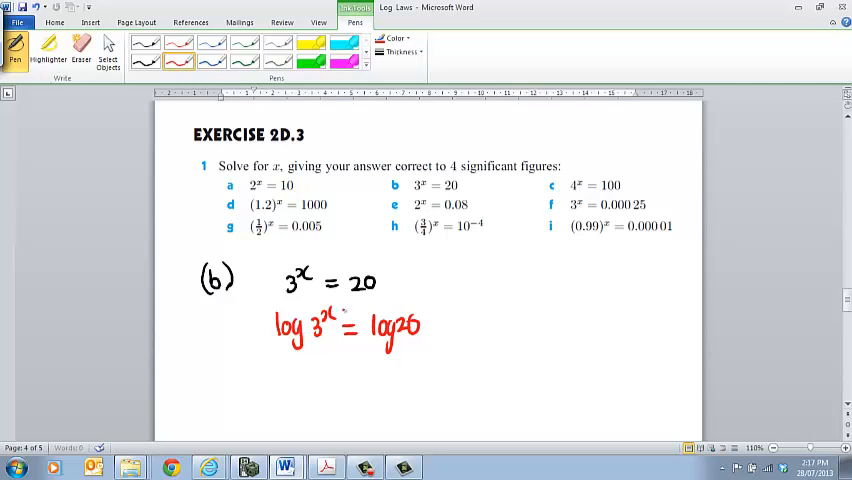
# Handwrite the next line x log 3 = log 20.
pyautogui.moveTo(262, 372); pyautogui.dragTo(284, 378)
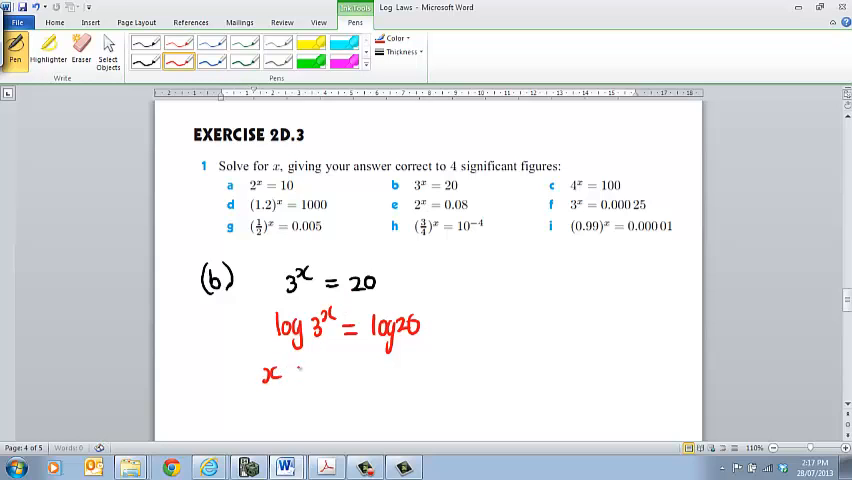
pyautogui.moveTo(284, 372); pyautogui.dragTo(316, 372)
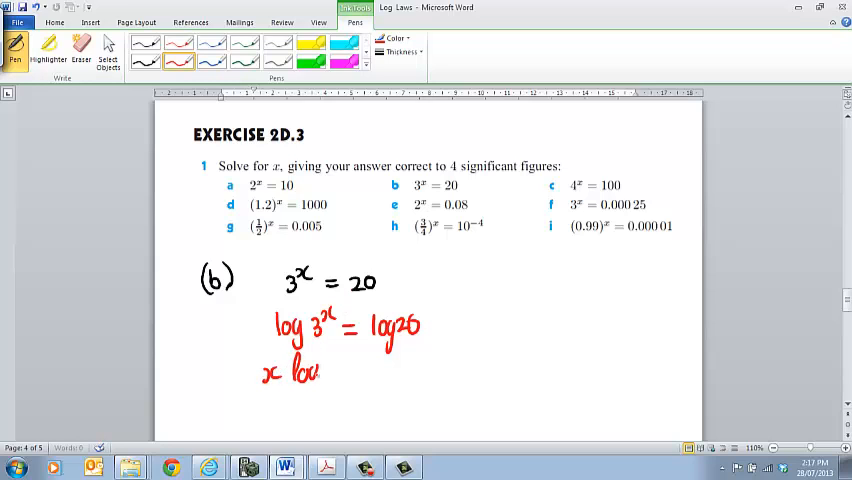
pyautogui.moveTo(300, 372); pyautogui.dragTo(376, 372)
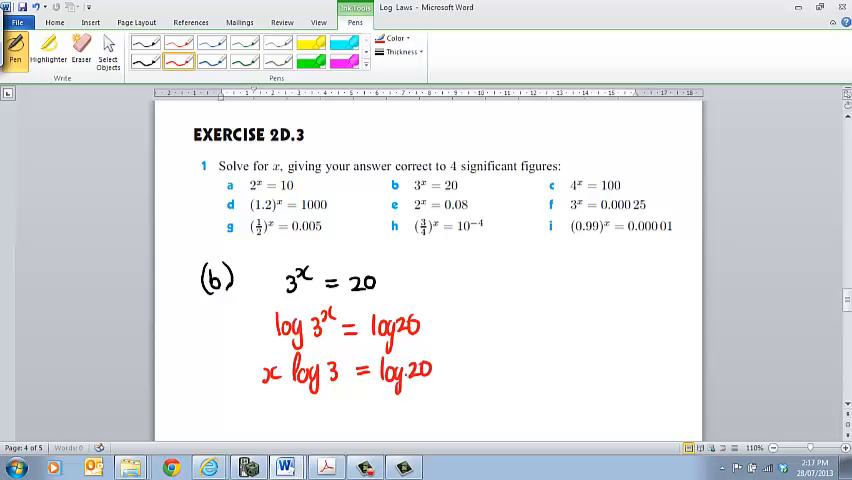
# Handwrite x = log 20 over a fraction line with log 3 beneath.
pyautogui.moveTo(322, 408); pyautogui.dragTo(376, 408)
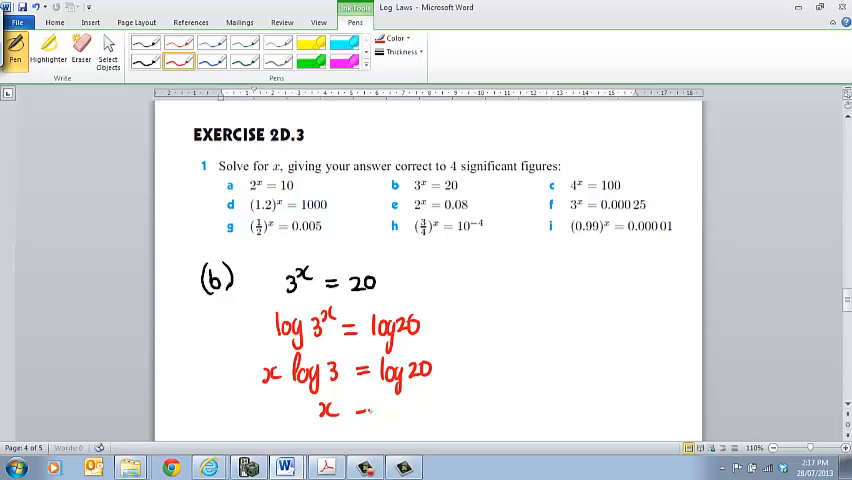
pyautogui.moveTo(356, 408); pyautogui.dragTo(400, 404)
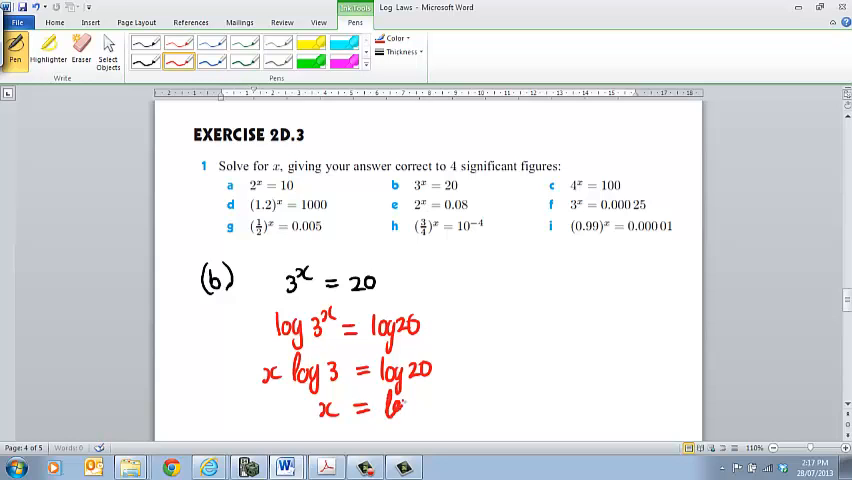
pyautogui.moveTo(376, 404); pyautogui.dragTo(430, 404)
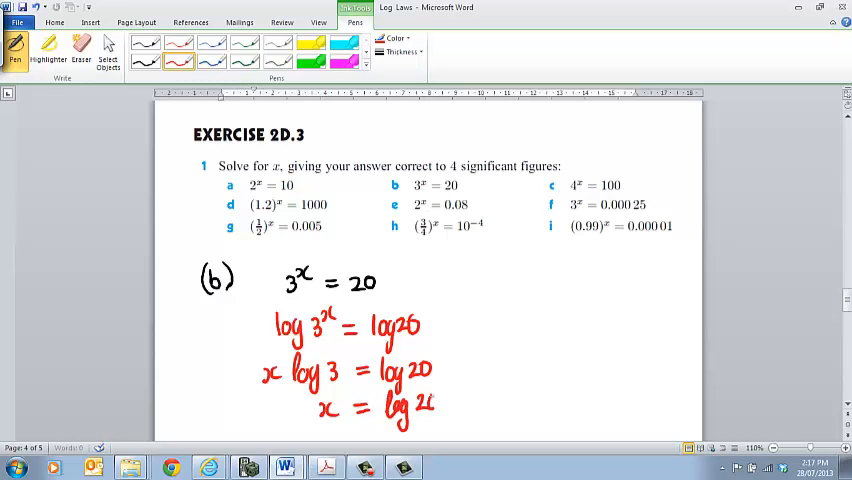
pyautogui.moveTo(384, 418); pyautogui.dragTo(438, 418)
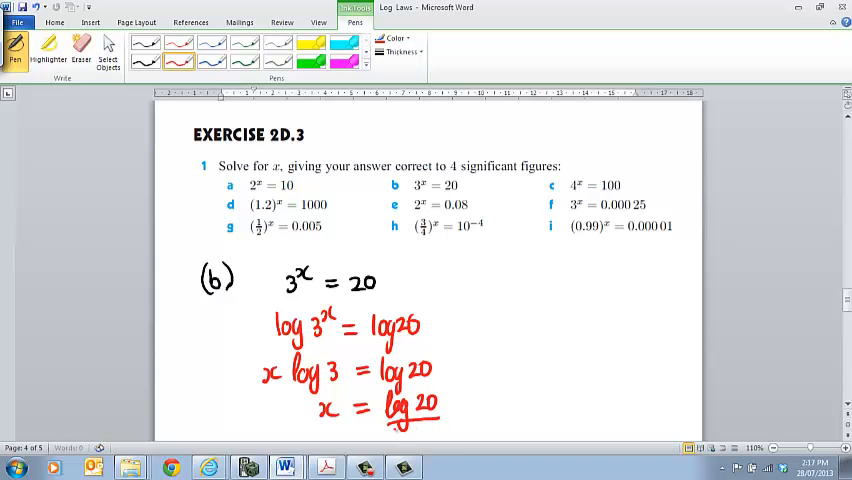
pyautogui.moveTo(384, 420); pyautogui.dragTo(440, 436)
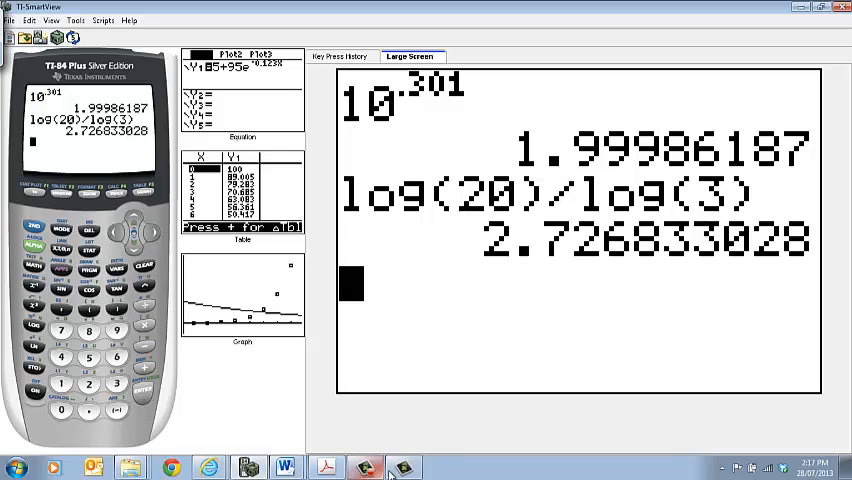
# Back in Word, handwrite the final answer = 2.73 under the fraction and underline it.
pyautogui.click(292, 464)
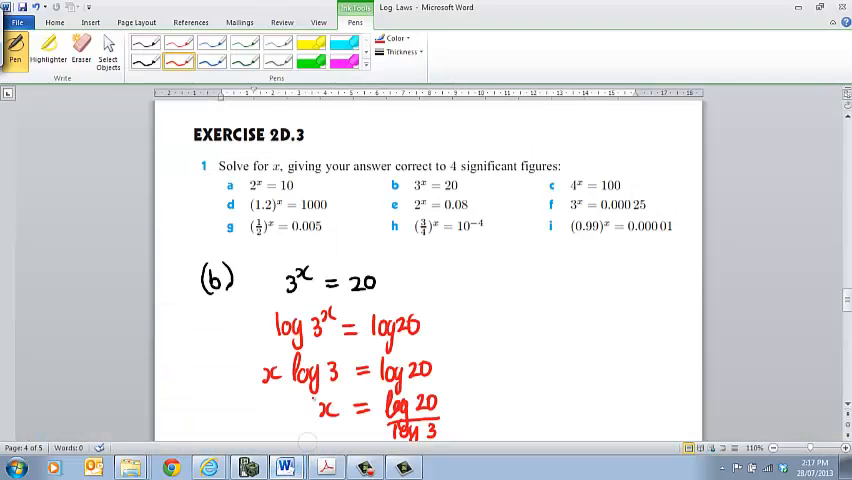
pyautogui.scroll(-3)
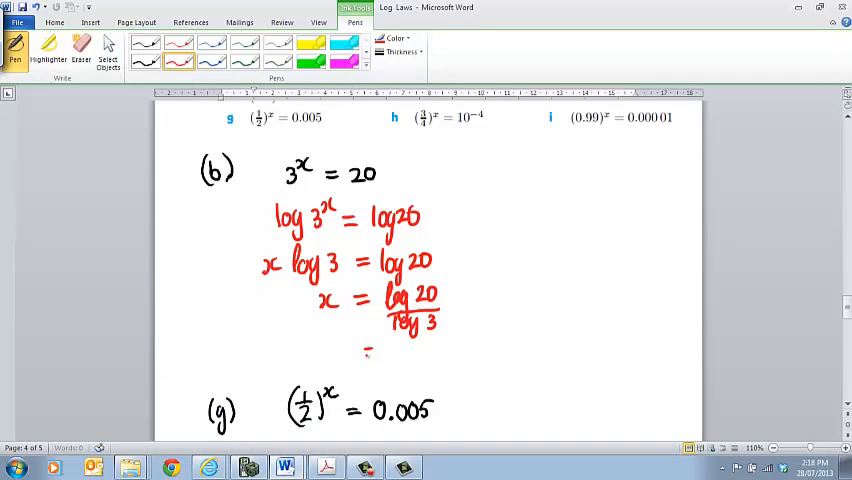
pyautogui.moveTo(370, 352); pyautogui.dragTo(430, 352)
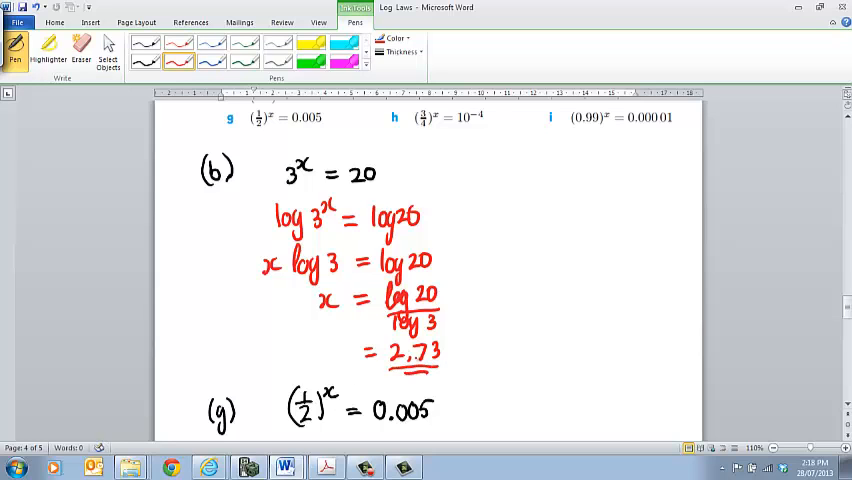
pyautogui.scroll(-3)
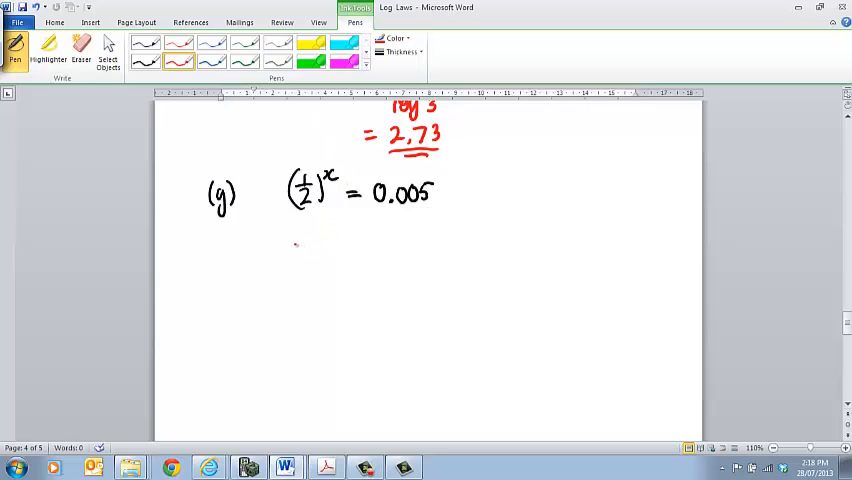
# Handwrite x log ½ = log 0.005 in red for part (g).
pyautogui.moveTo(290, 244); pyautogui.dragTo(324, 250)
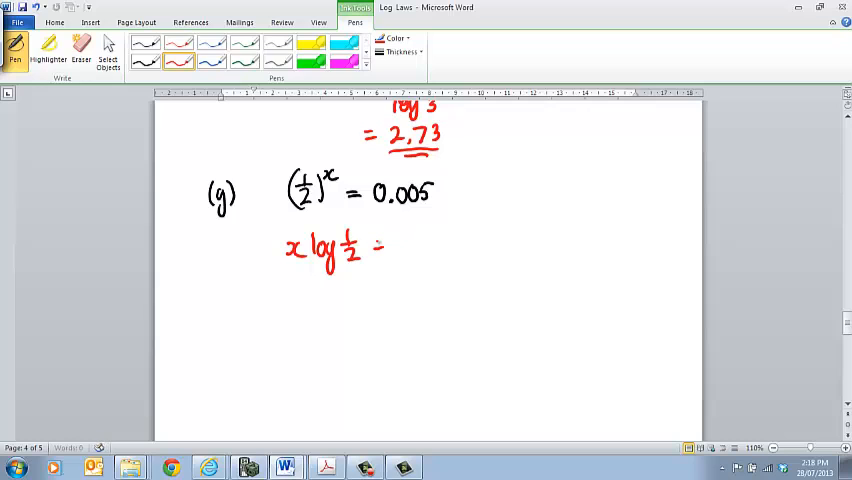
pyautogui.moveTo(390, 250); pyautogui.dragTo(430, 244)
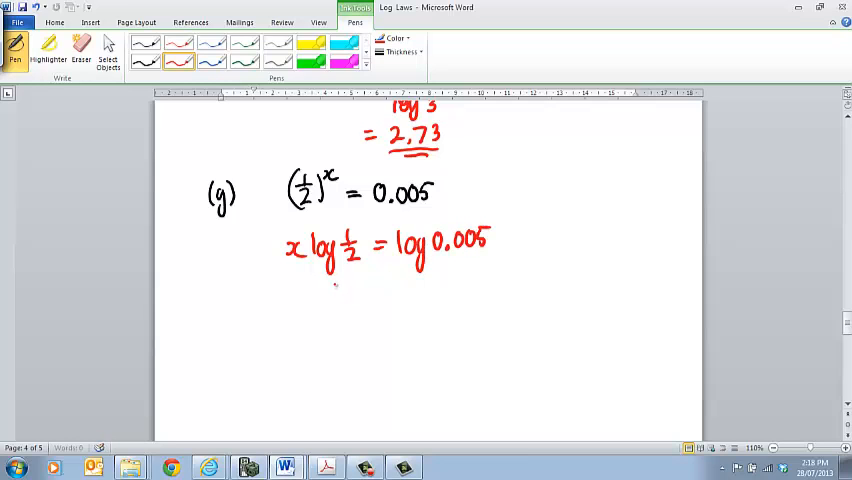
# Handwrite x = log 0.005 / log ½ and the answer 7.64.
pyautogui.moveTo(340, 290); pyautogui.dragTo(384, 288)
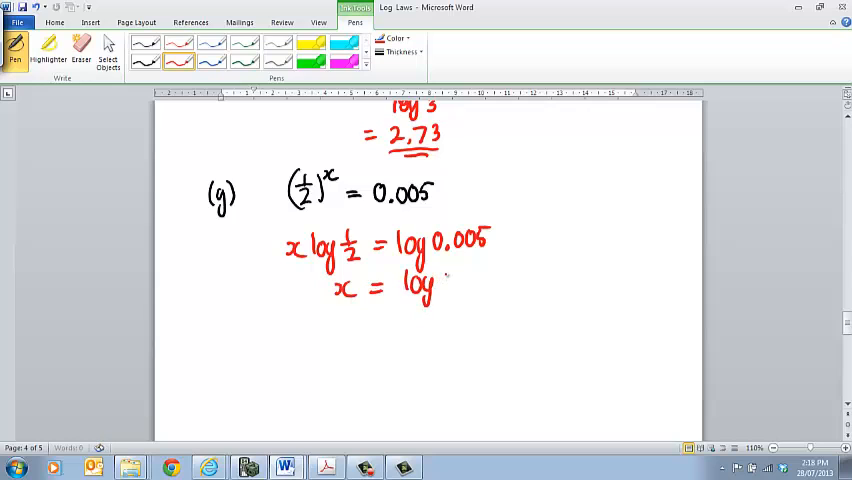
pyautogui.moveTo(440, 284); pyautogui.dragTo(484, 284)
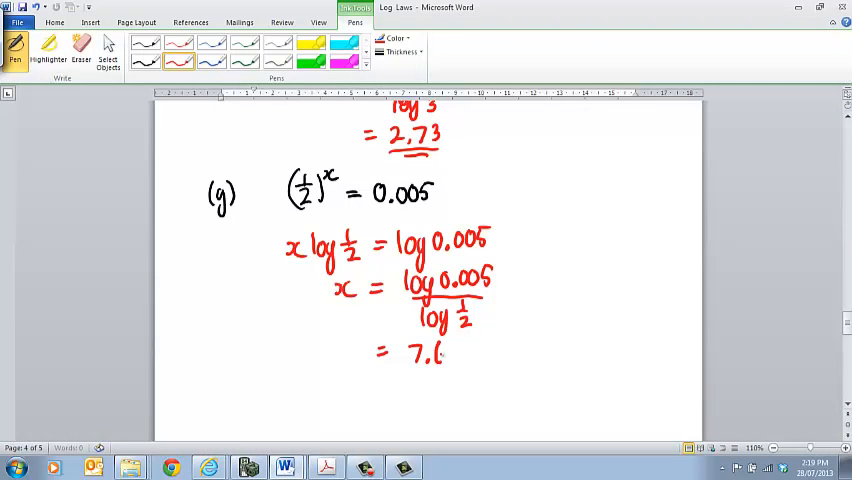
pyautogui.moveTo(440, 356); pyautogui.dragTo(456, 370)
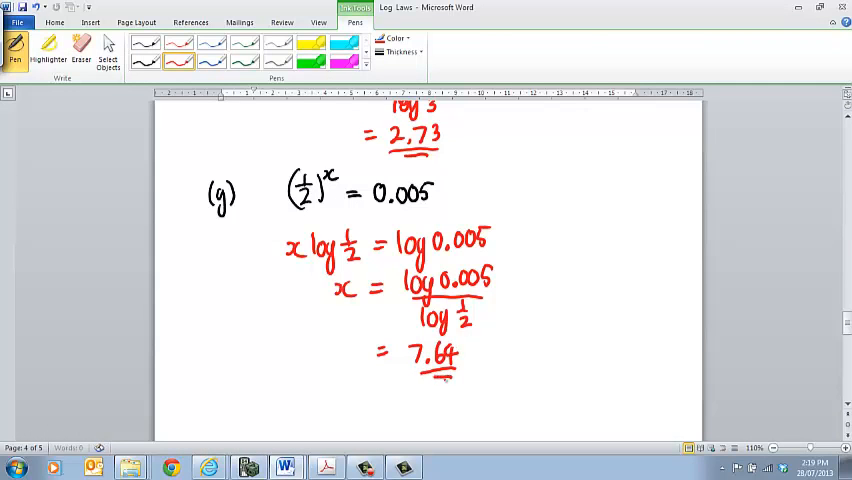
pyautogui.scroll(-3)
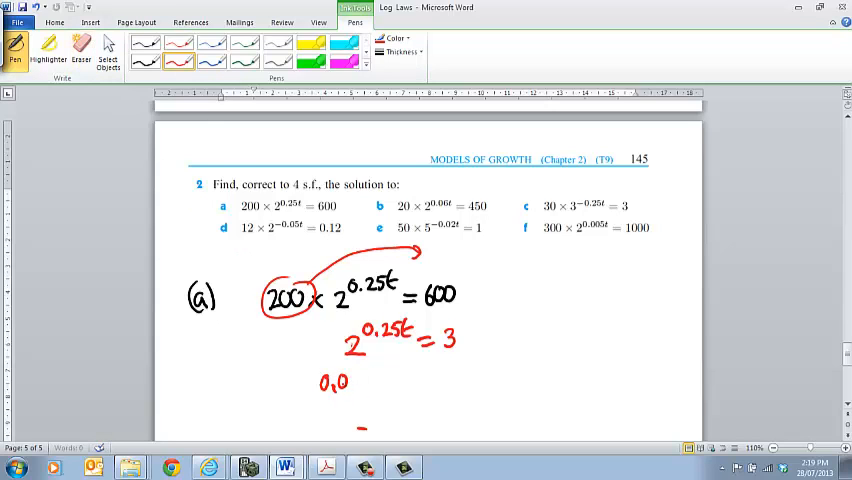
# Handwrite log 2^0.25t = log 3 in red for part (a).
pyautogui.click(78, 44)
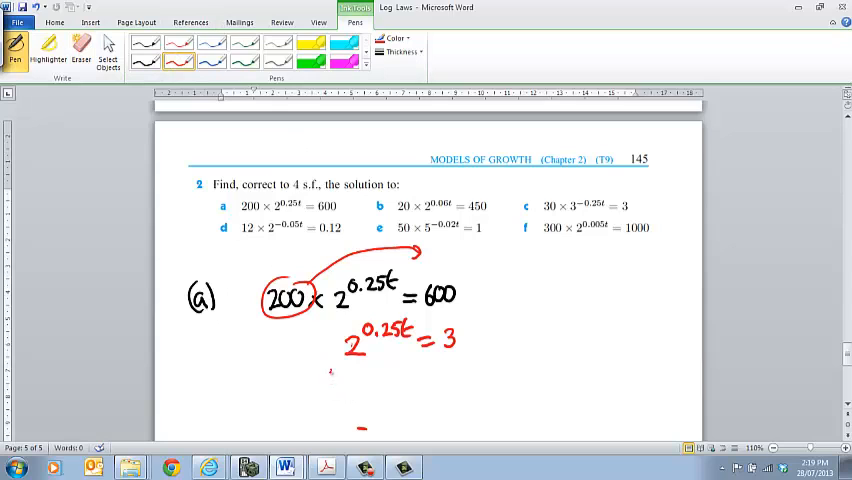
pyautogui.moveTo(330, 384); pyautogui.dragTo(370, 390)
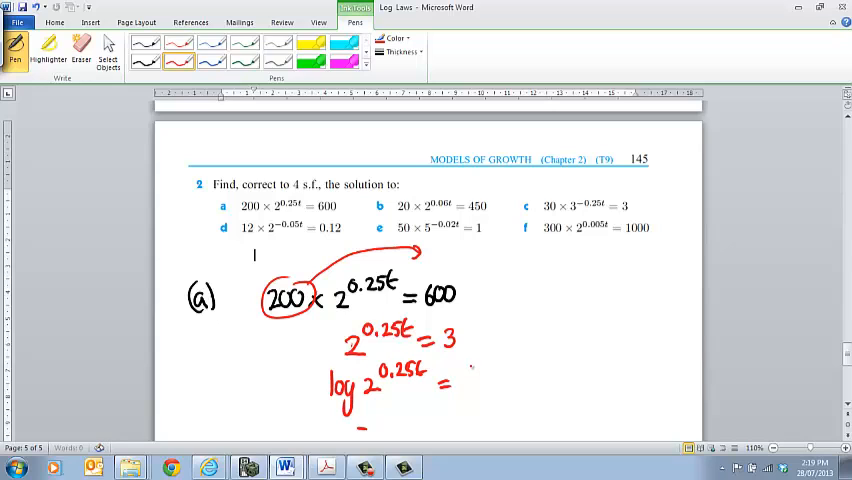
pyautogui.moveTo(460, 380); pyautogui.dragTo(510, 384)
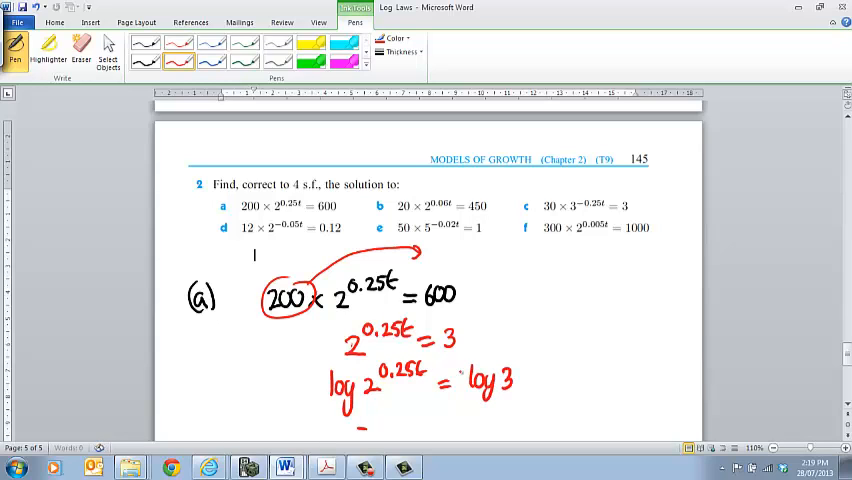
pyautogui.scroll(-3)
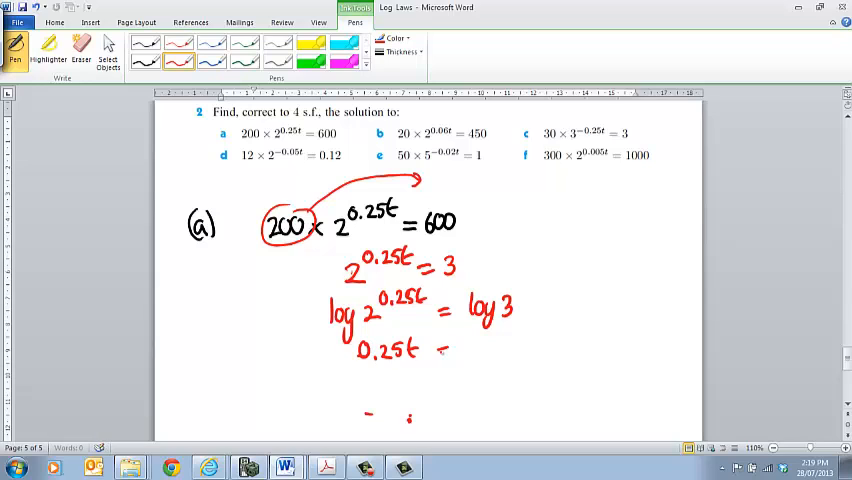
# Handwrite 0.25t = log 3 / log 2 and begin the line solving for t.
pyautogui.moveTo(466, 350); pyautogui.dragTo(510, 350)
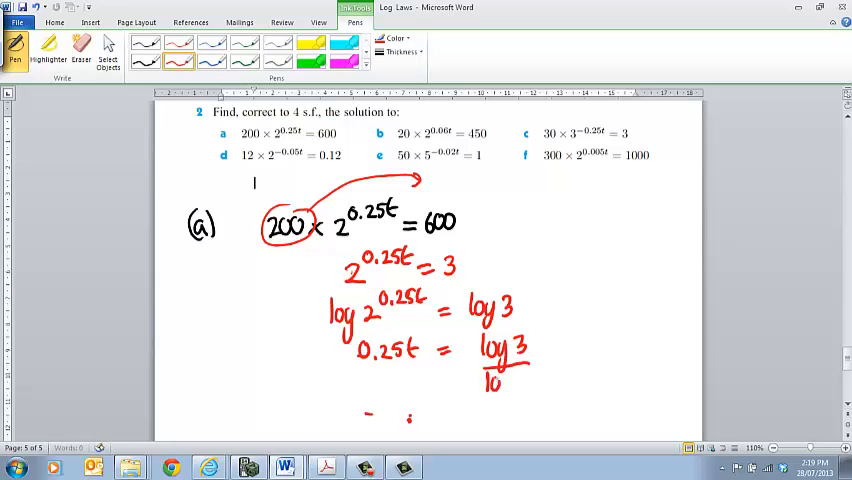
pyautogui.moveTo(484, 382); pyautogui.dragTo(524, 382)
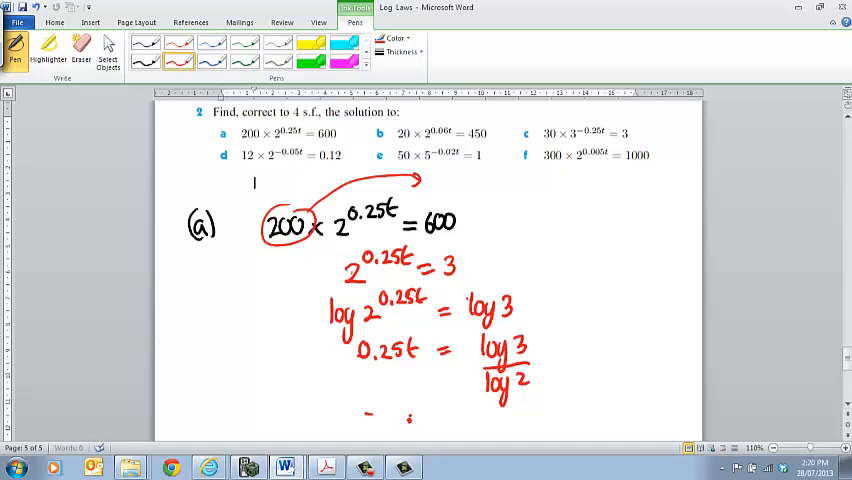
pyautogui.scroll(-3)
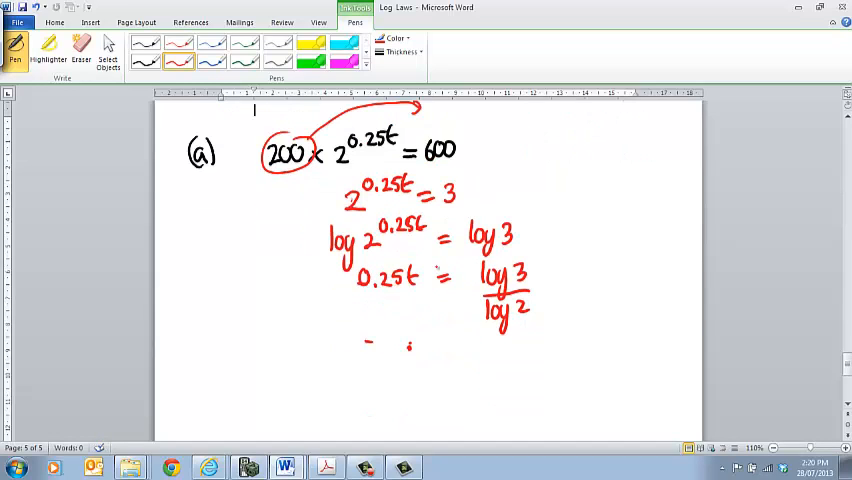
pyautogui.click(390, 344)
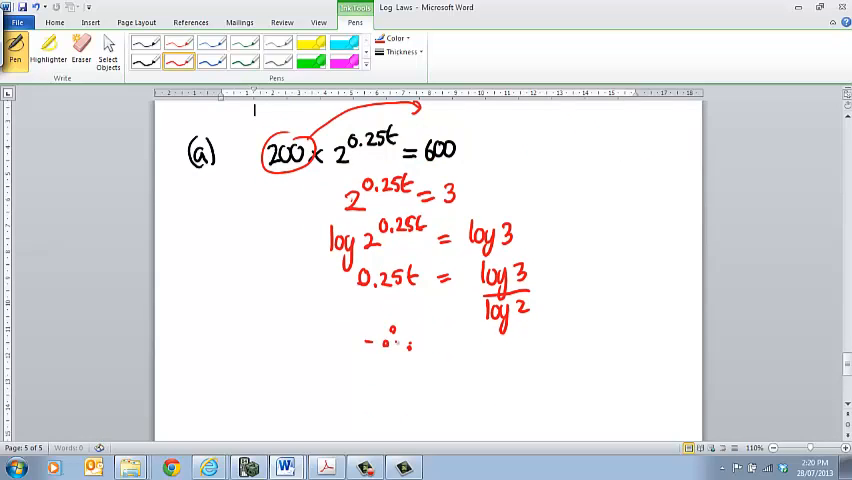
pyautogui.moveTo(404, 340); pyautogui.dragTo(420, 344)
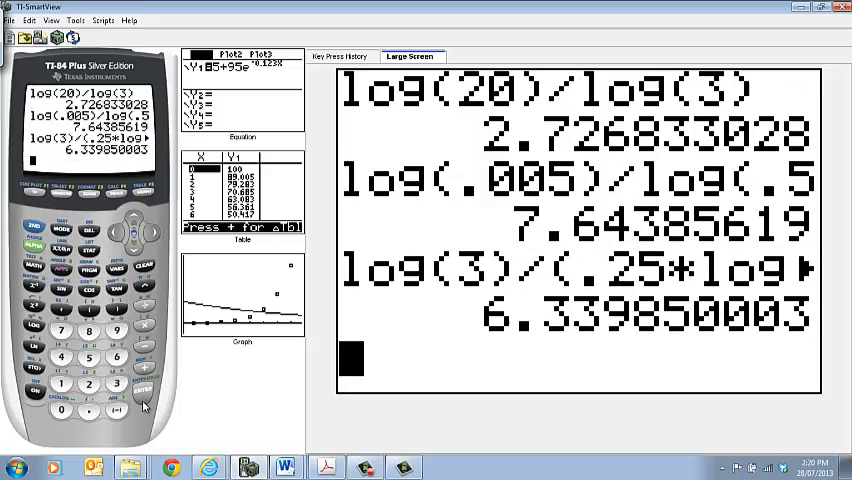
pyautogui.moveTo(260, 412)
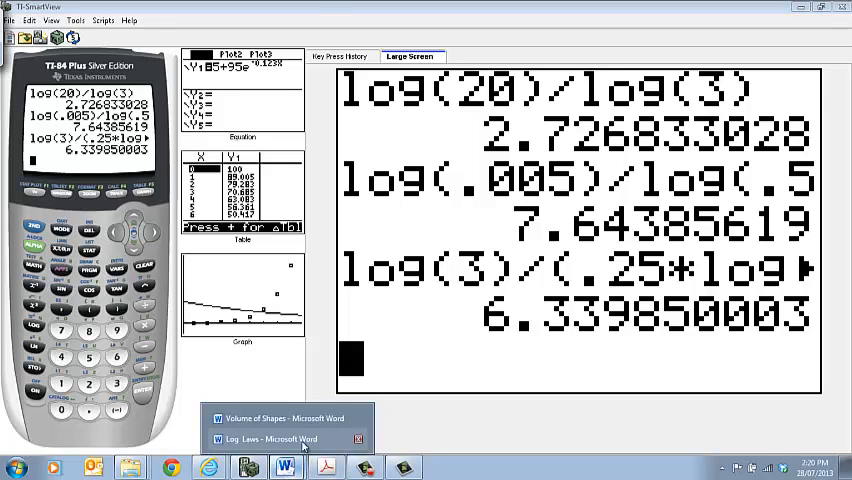
# Back in Word, handwrite the answer = 6.3399 after t = log 3 / (0.25 log 2).
pyautogui.click(280, 440)
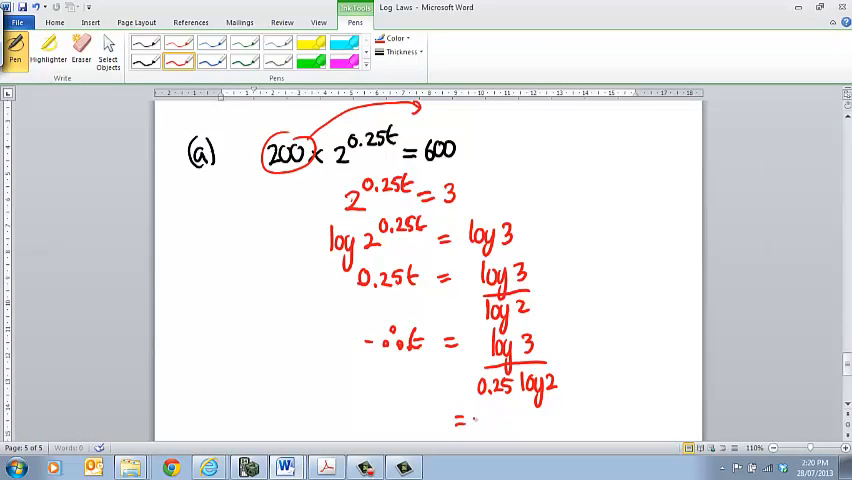
pyautogui.moveTo(476, 420); pyautogui.dragTo(516, 424)
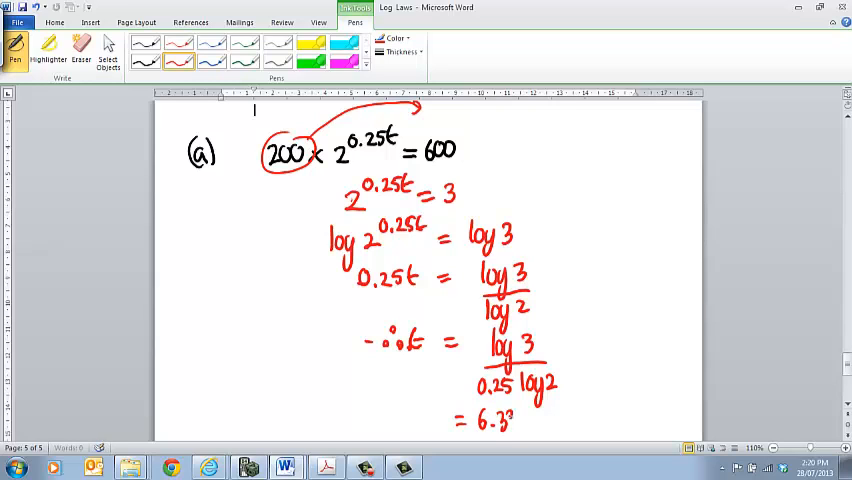
pyautogui.moveTo(510, 420); pyautogui.dragTo(536, 416)
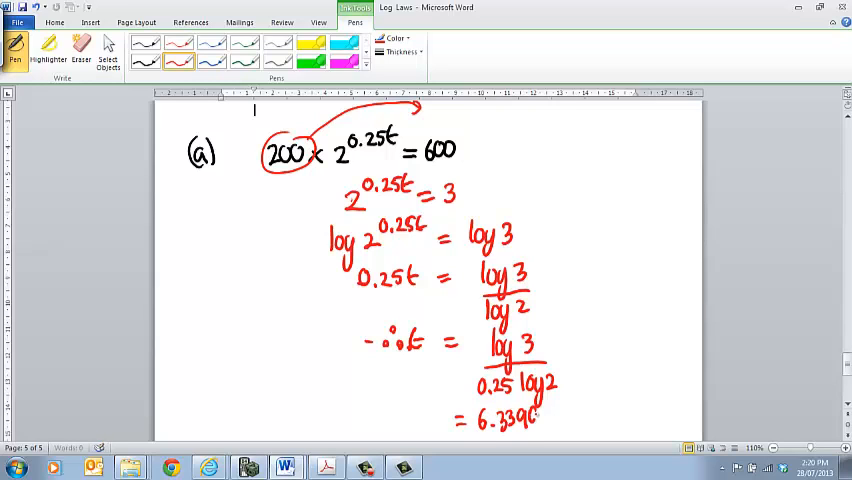
pyautogui.moveTo(470, 432); pyautogui.dragTo(540, 432)
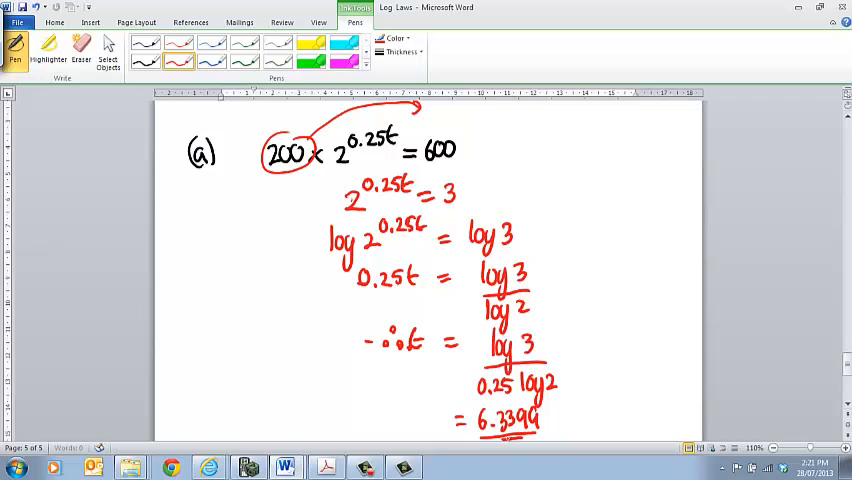